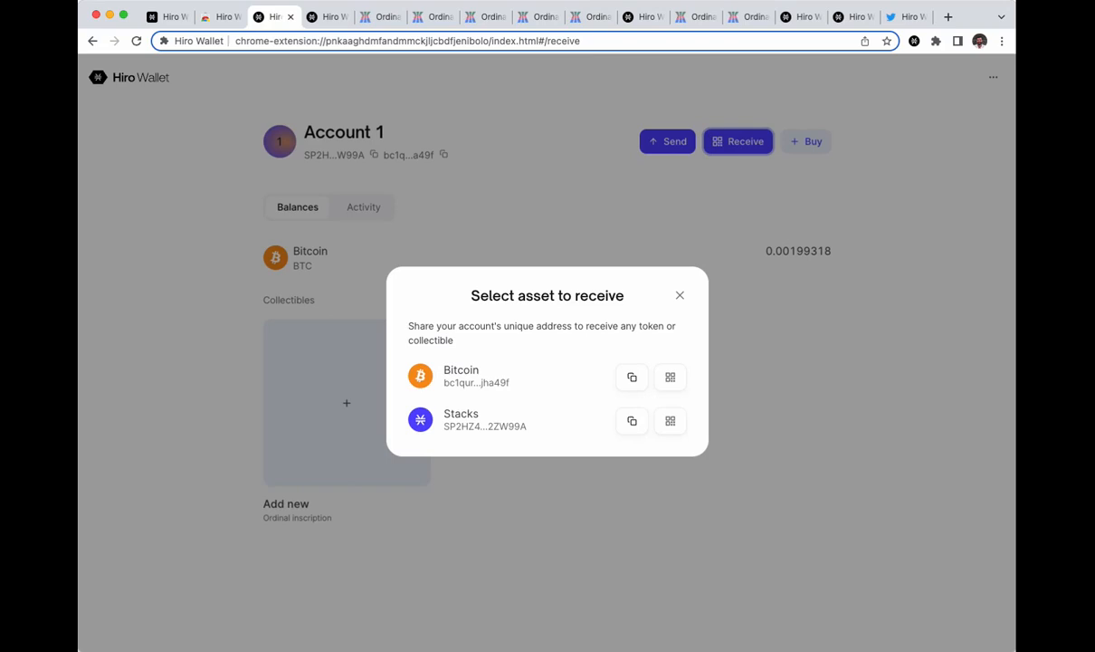
Switch from Hiro Wallet to Gamma's inscription type selection page
click(379, 16)
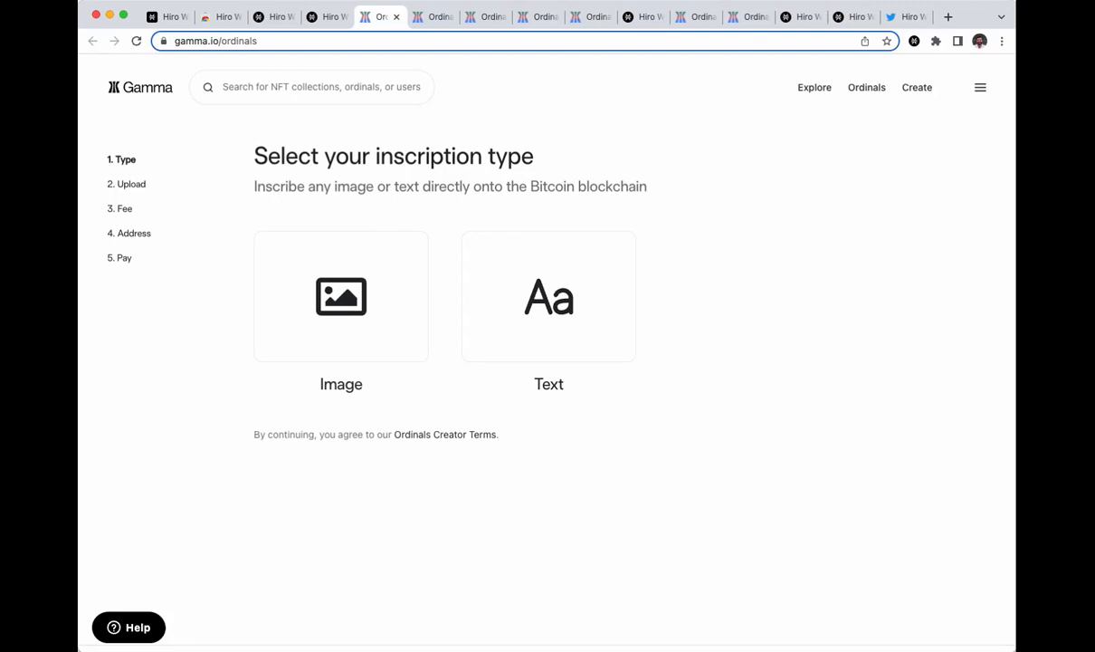
Start an image inscription in Gamma, upload the file, accept the Normal fee, and return to the wallet
click(342, 296)
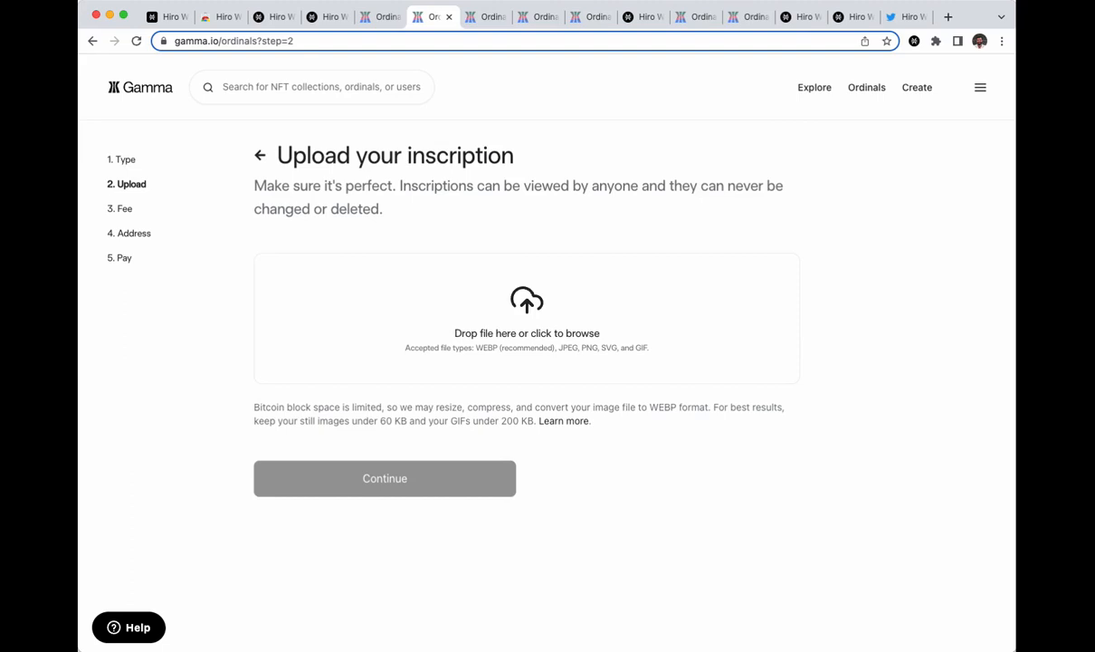
click(384, 477)
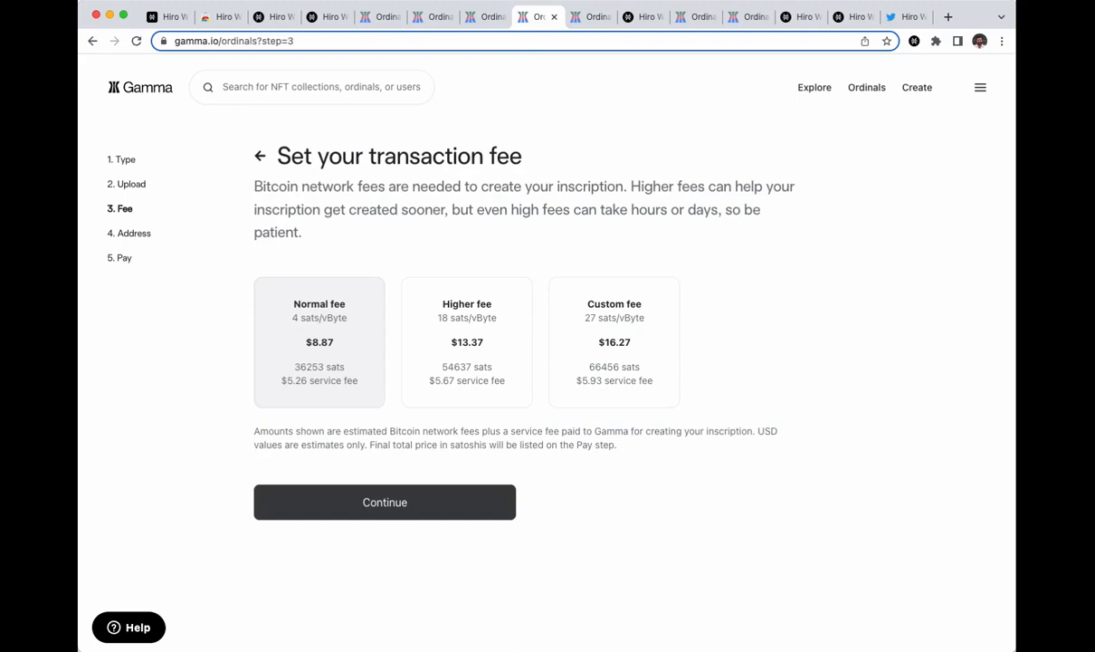
click(385, 502)
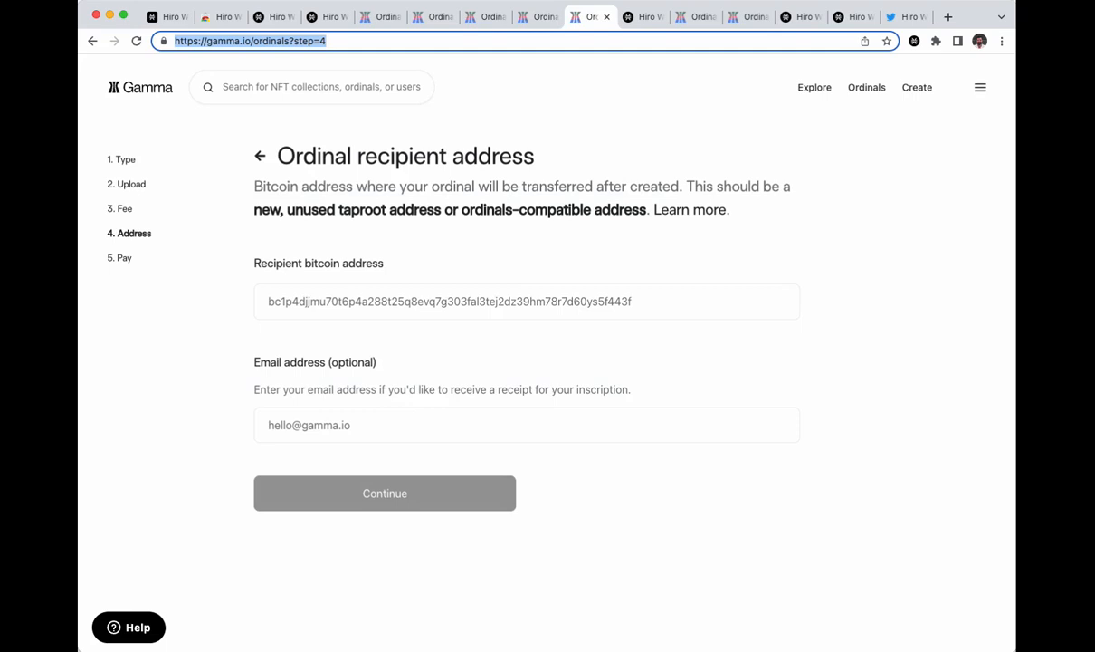
click(644, 16)
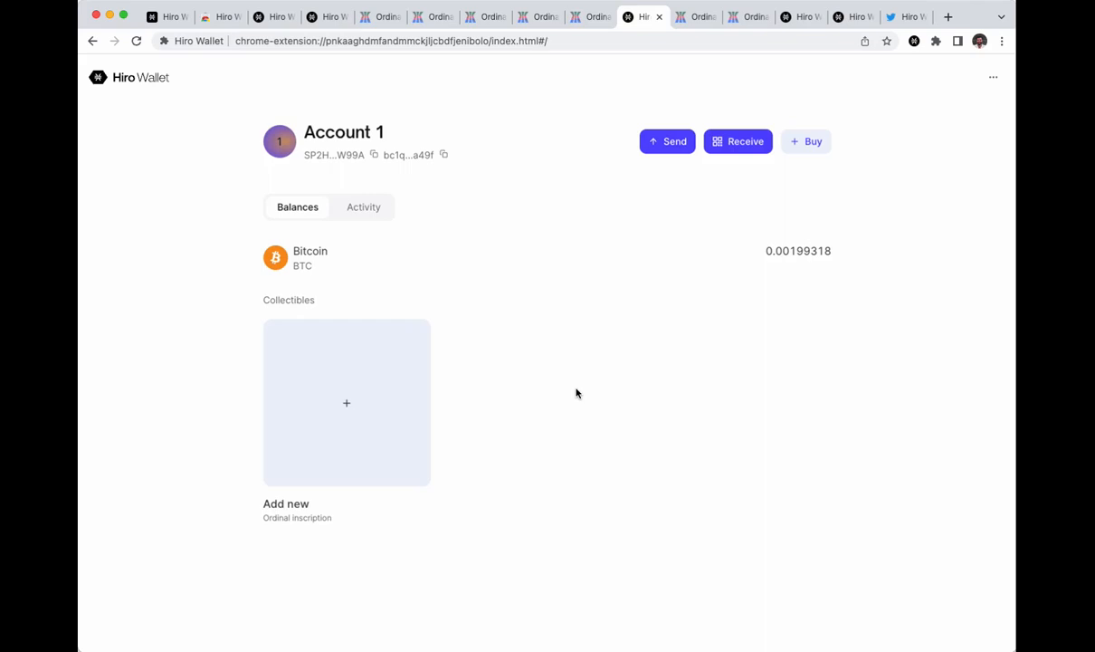
mouse_move(375, 376)
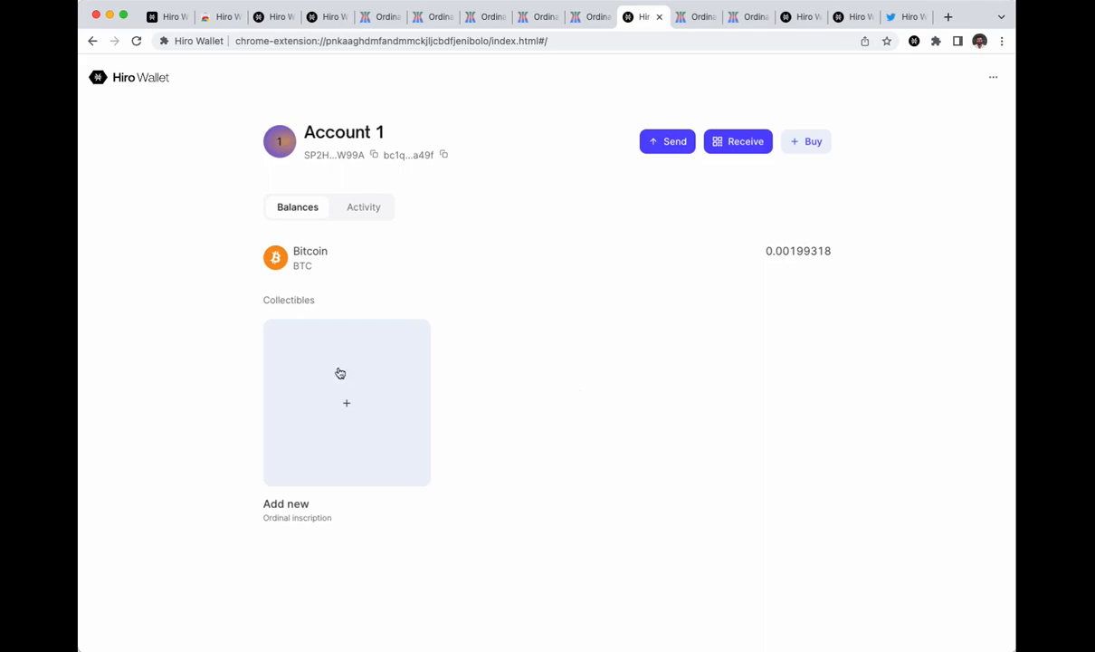
Copy the Ordinal inscription receive address from Hiro Wallet's Collectibles Add new option
click(346, 403)
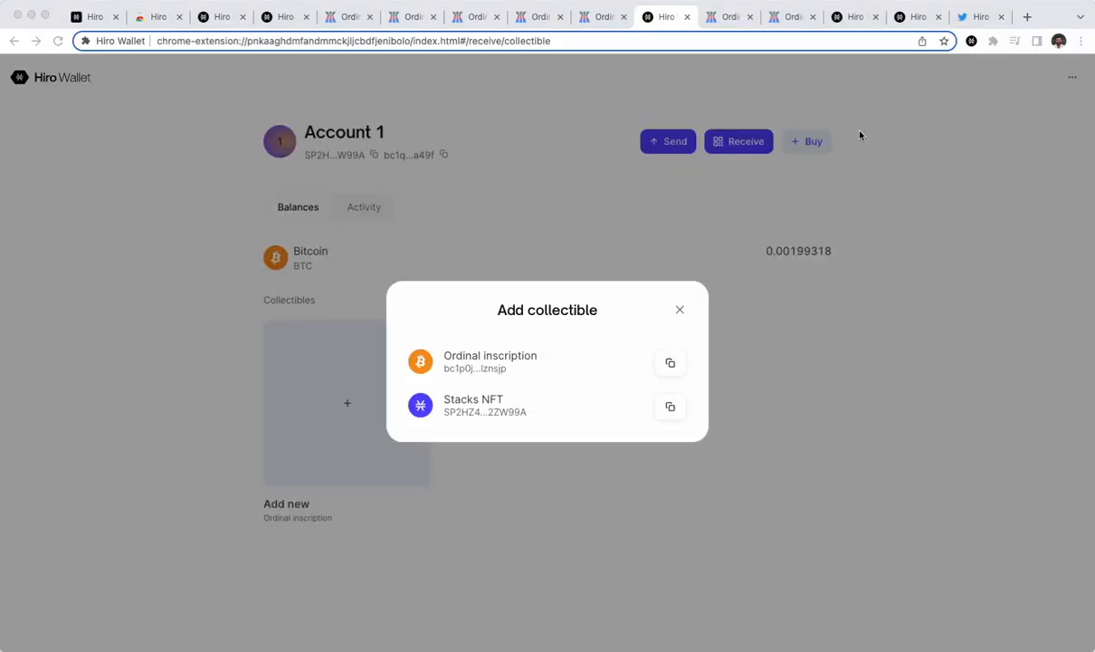
click(489, 361)
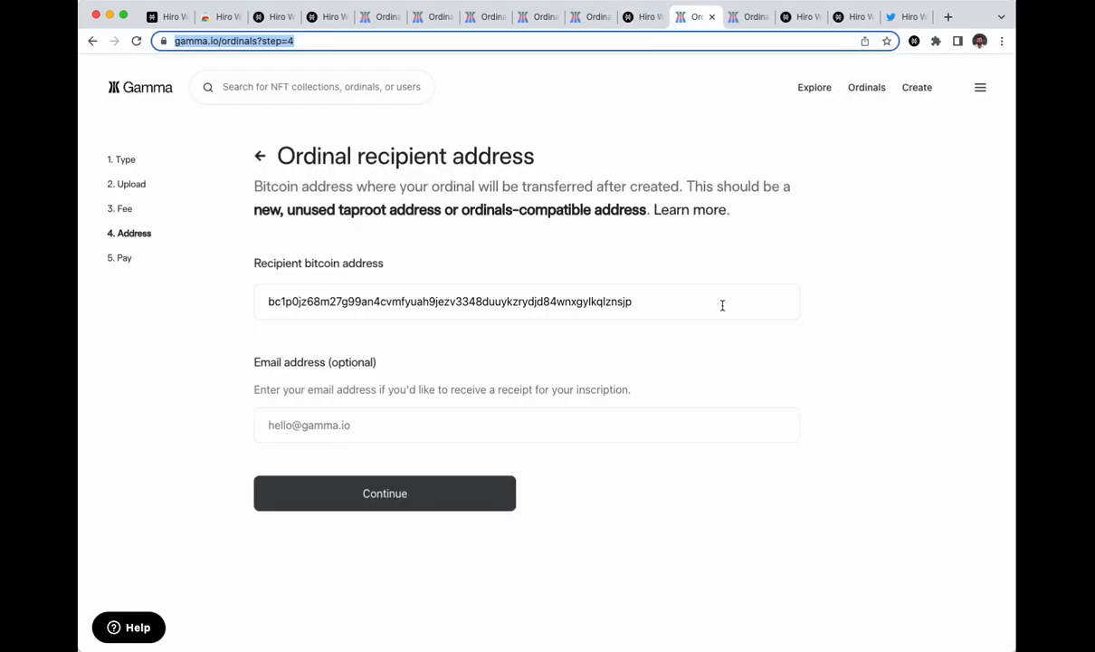
Confirm the recipient address, complete payment for Inscription #145268, then open Hiro Wallet's Twitter
click(383, 494)
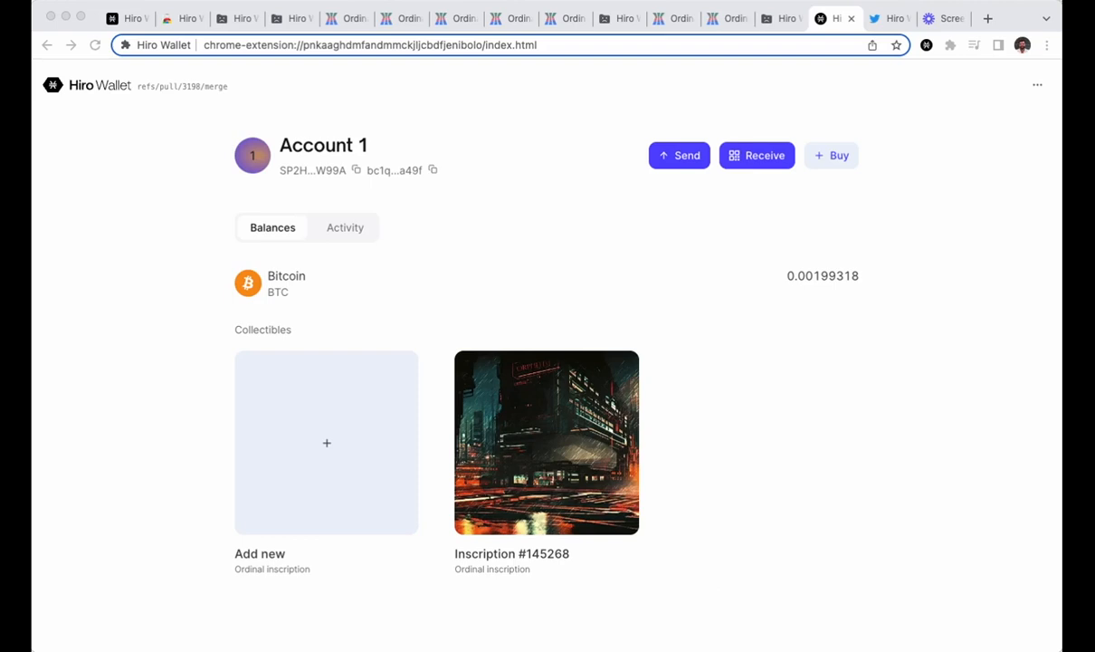
click(903, 18)
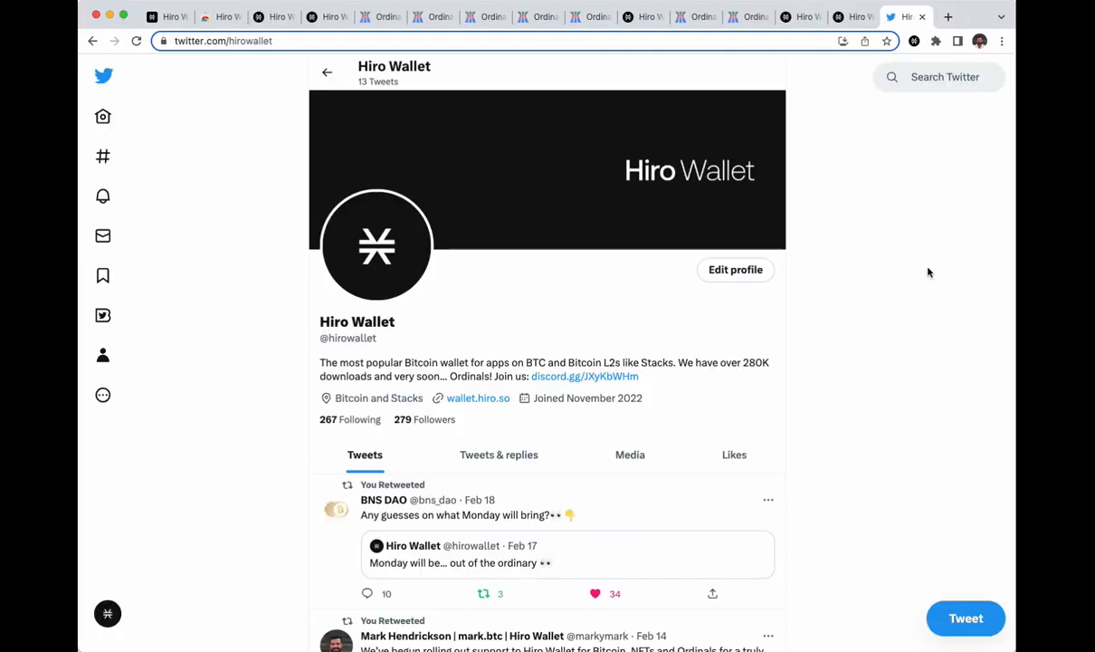